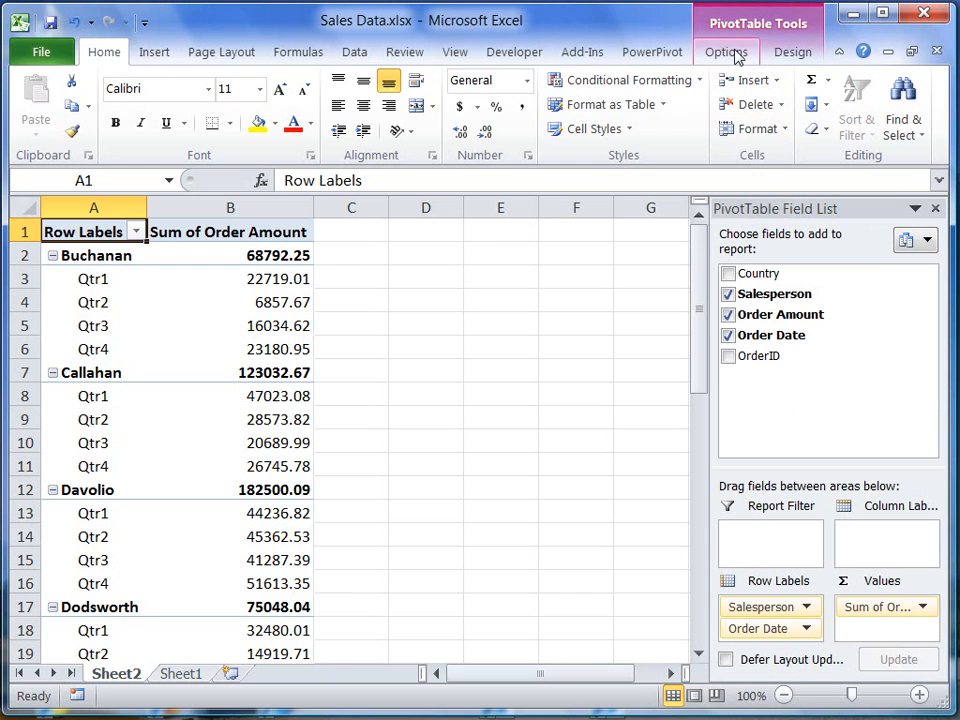
# Step: Show the PivotTable Tools Options commands for the selected PivotTable
pyautogui.click(726, 52)
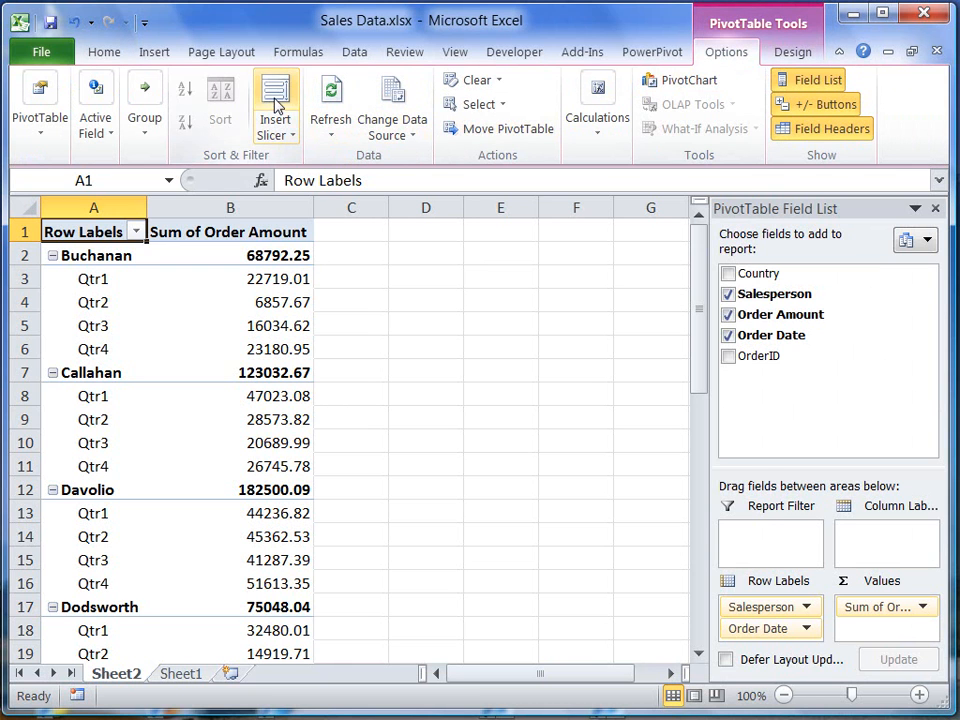
# Step: Start Insert Slicer and tick Country, Salesperson and Order Date as slicer fields
pyautogui.click(276, 100)
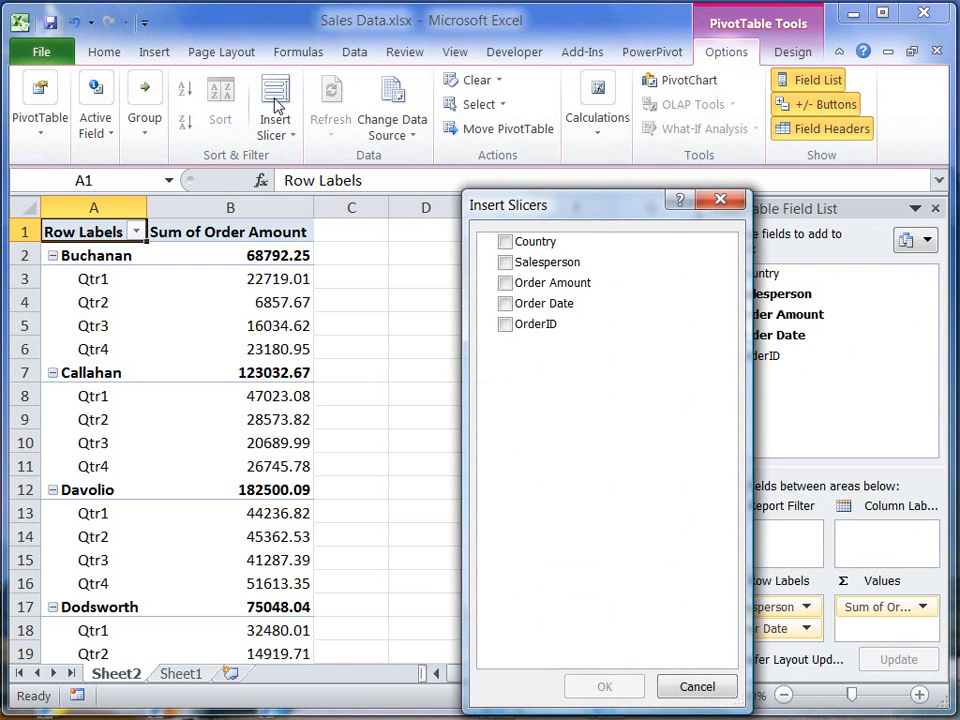
pyautogui.moveTo(480, 218)
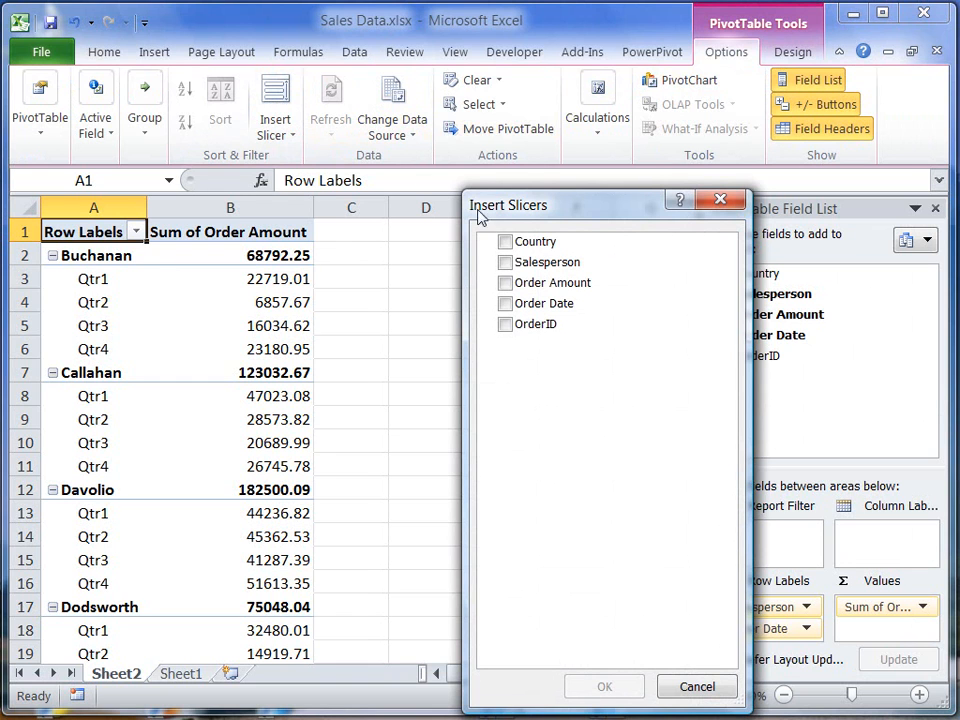
pyautogui.click(504, 262)
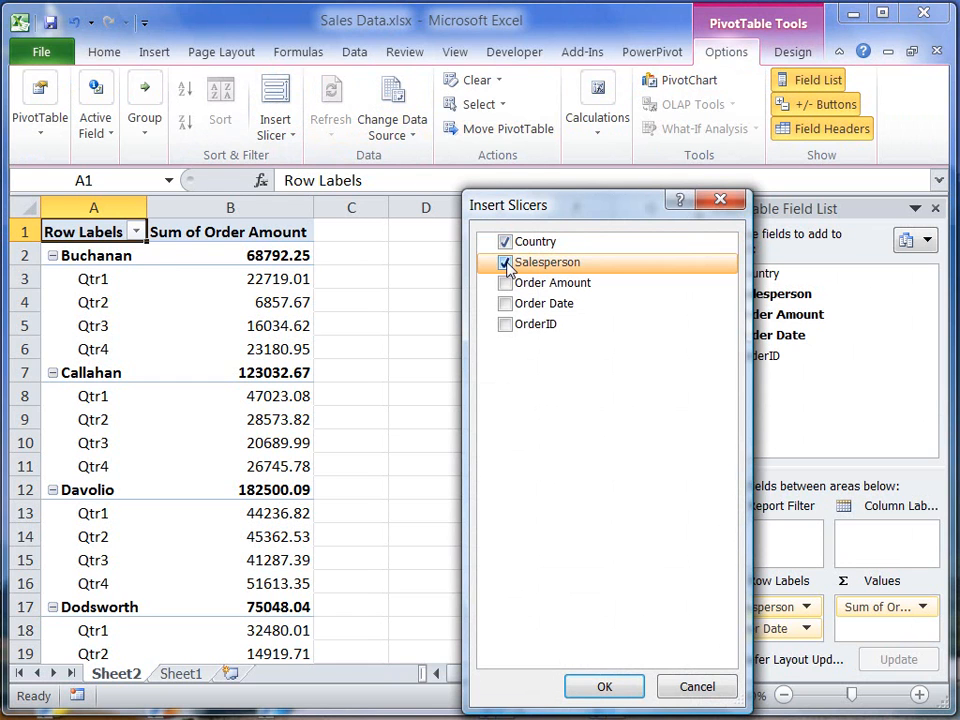
pyautogui.click(504, 304)
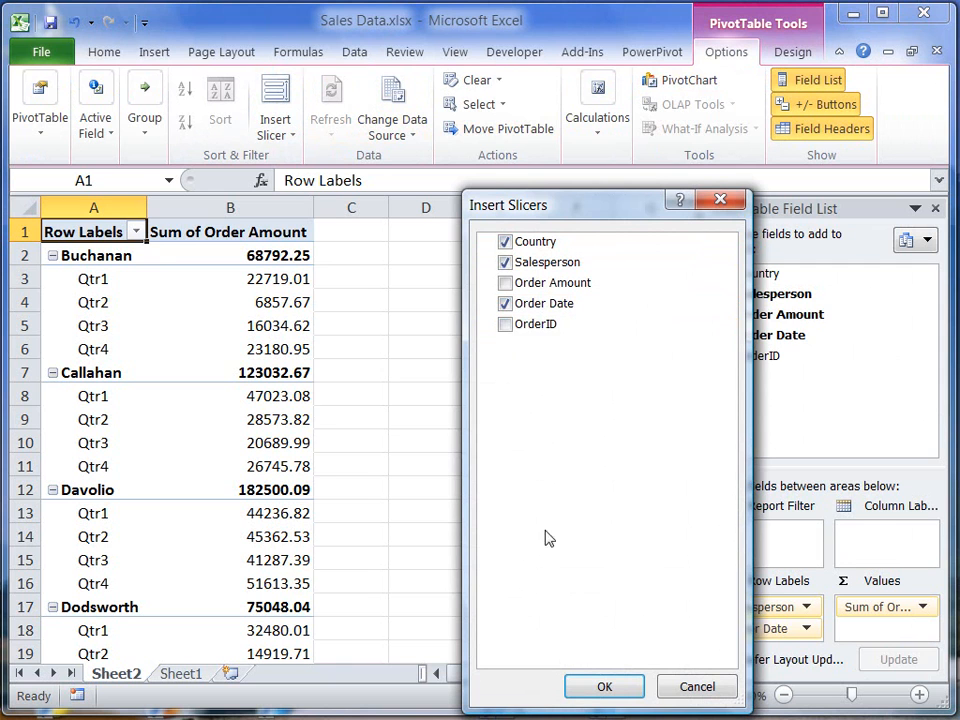
# Step: Confirm the dialog to create the Country, Salesperson and Order Date slicers
pyautogui.click(604, 686)
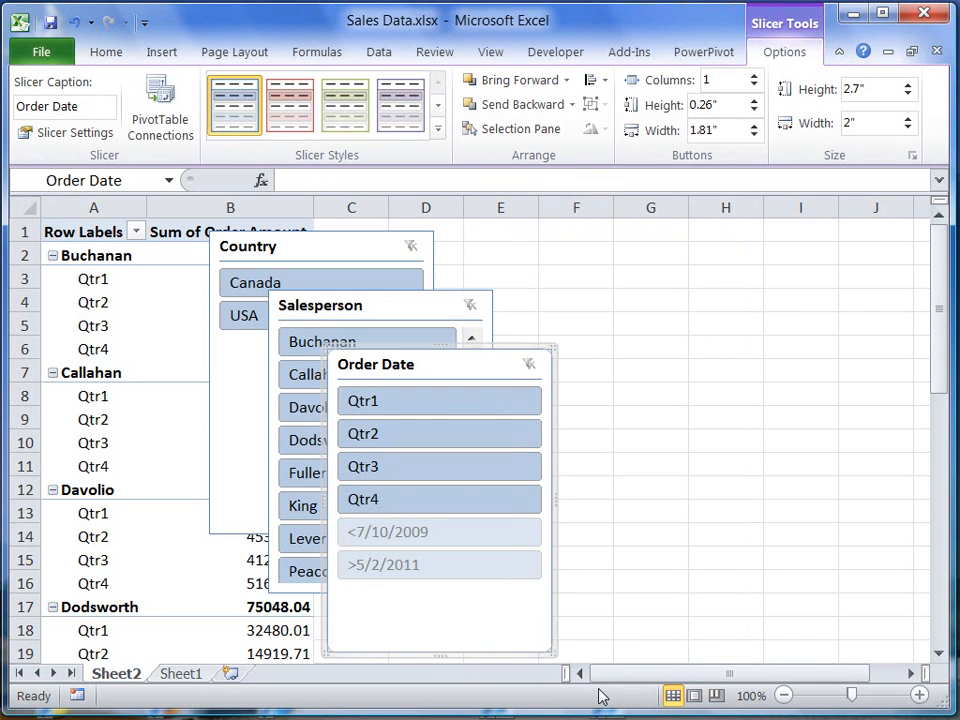
pyautogui.moveTo(544, 572)
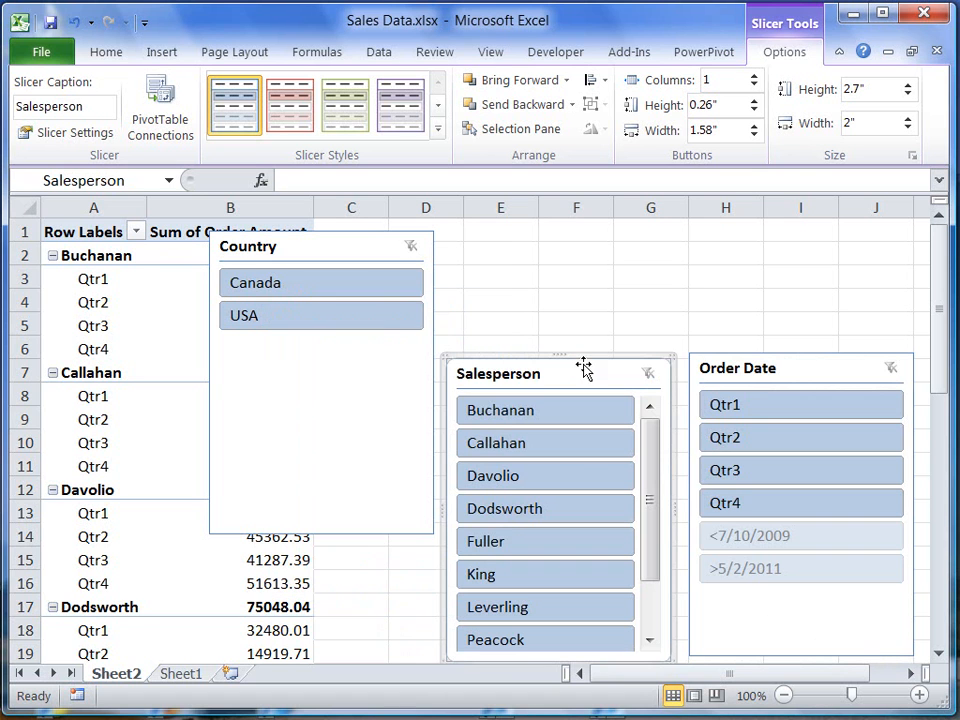
pyautogui.moveTo(336, 244)
pyautogui.write('2')
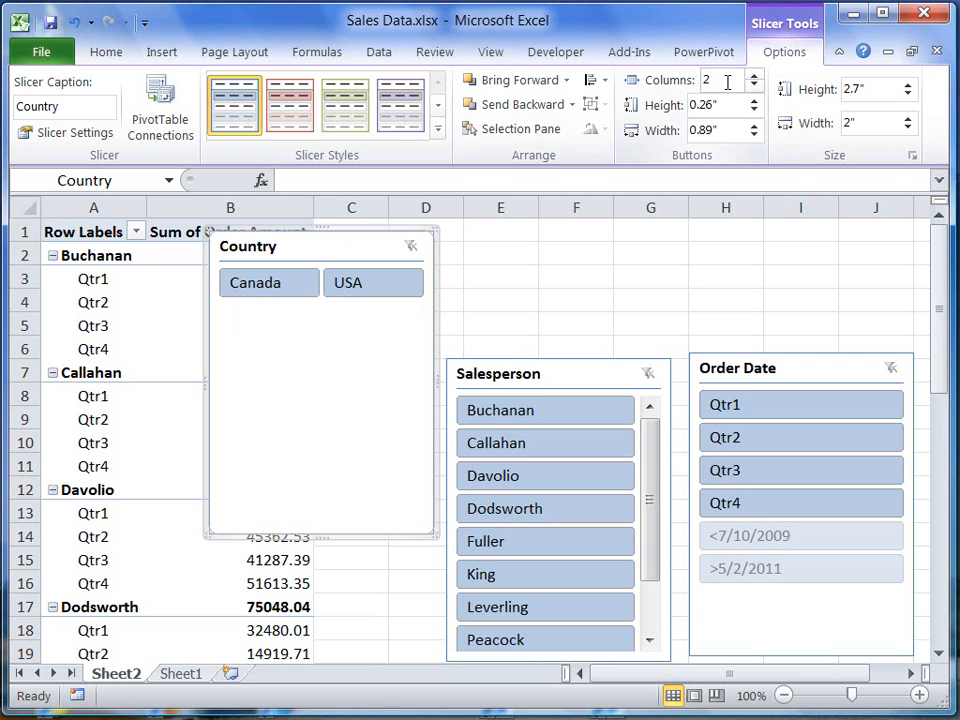
pyautogui.moveTo(668, 272)
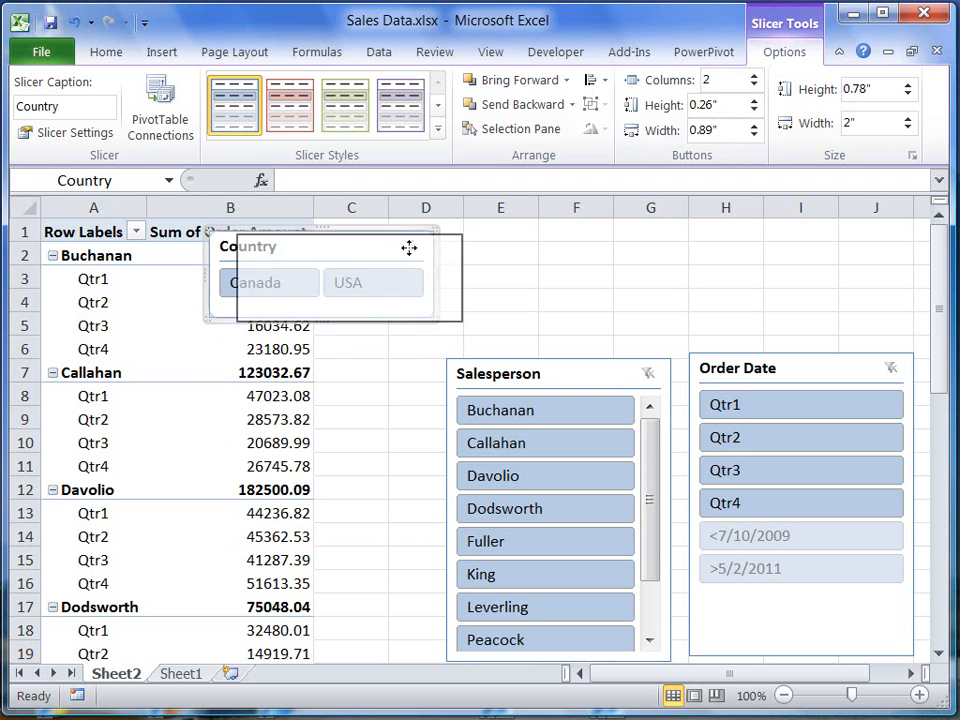
# Step: Place the Country slicer above the others, widen it across both, and shorten the Salesperson slicer
pyautogui.moveTo(320, 248); pyautogui.dragTo(564, 256)
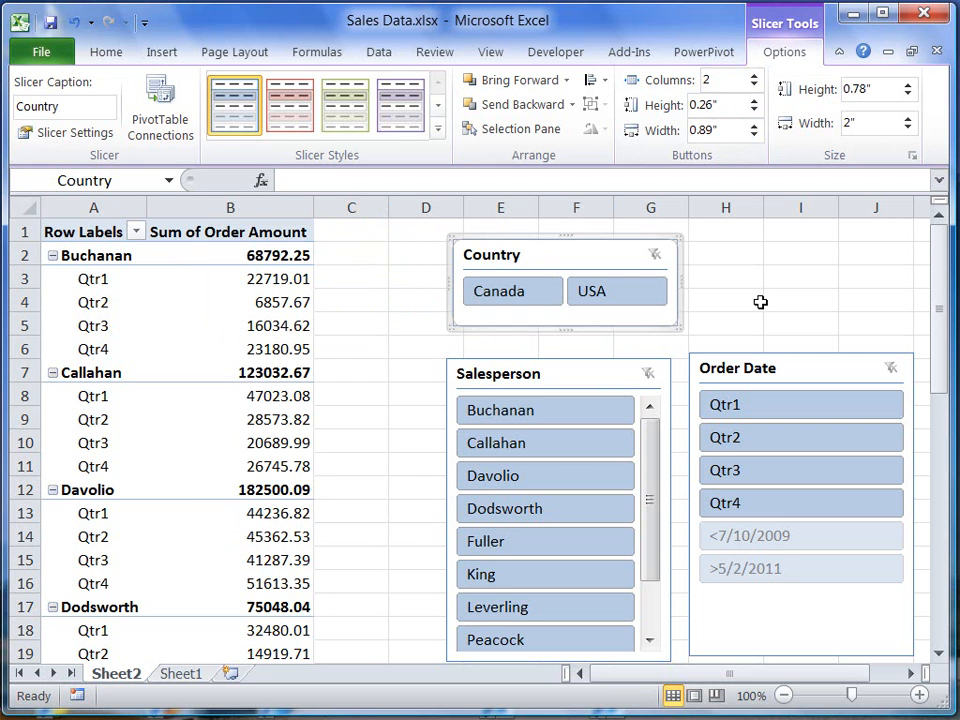
pyautogui.click(564, 254)
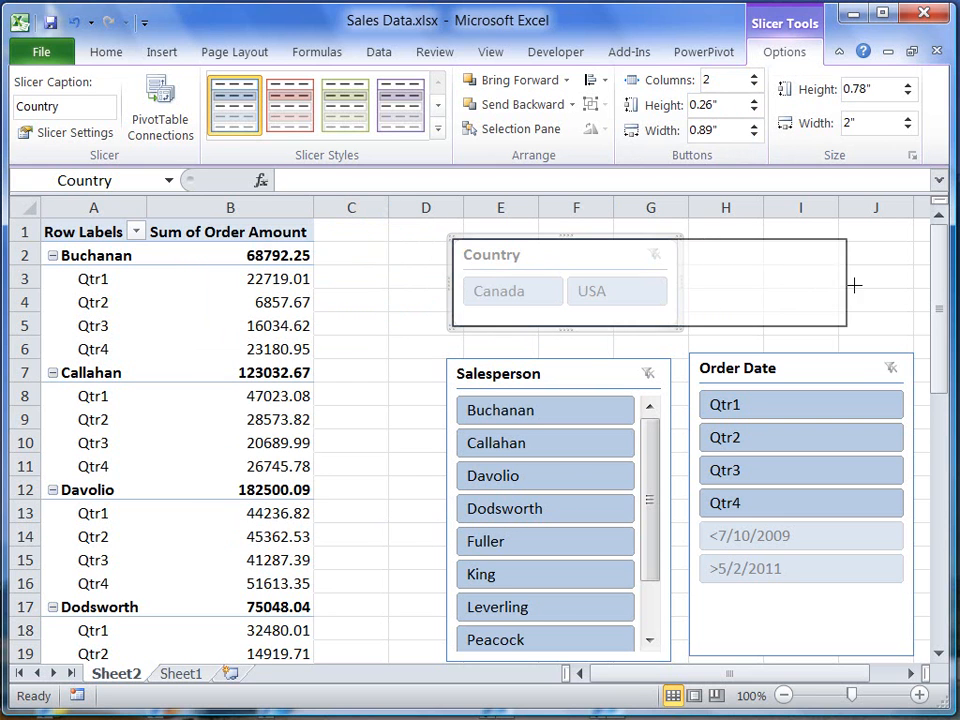
pyautogui.moveTo(856, 286); pyautogui.dragTo(916, 288)
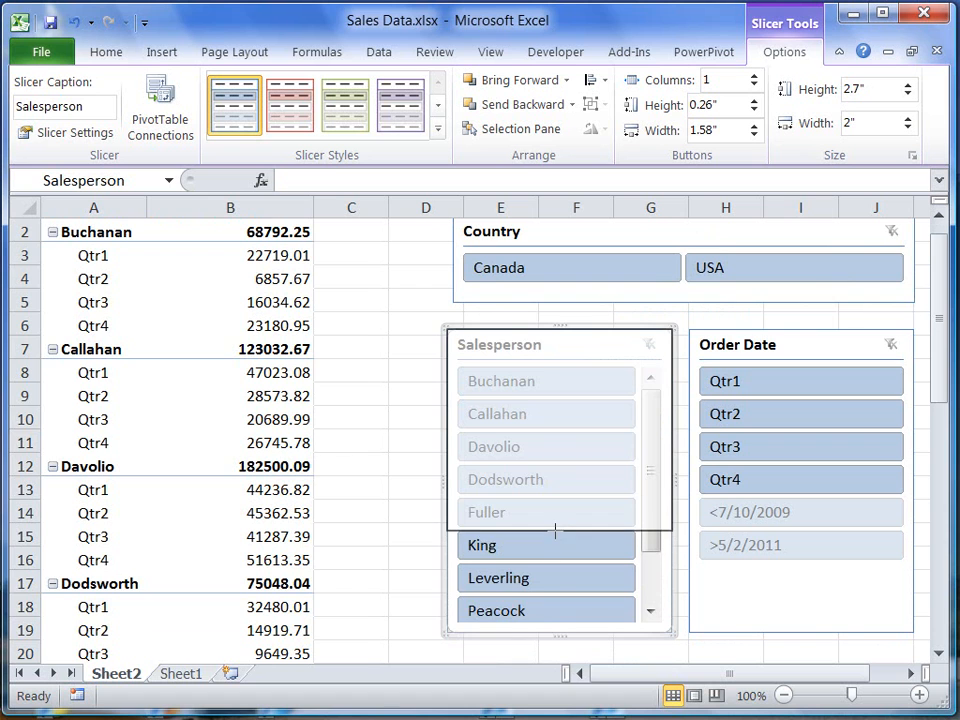
pyautogui.moveTo(560, 630); pyautogui.dragTo(560, 532)
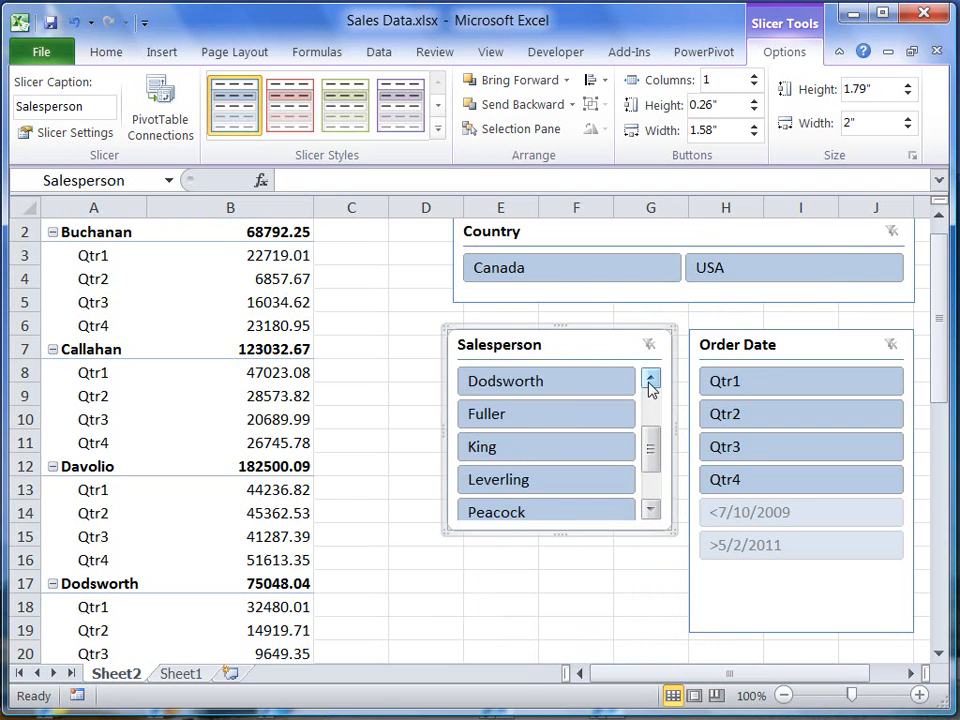
pyautogui.click(650, 380)
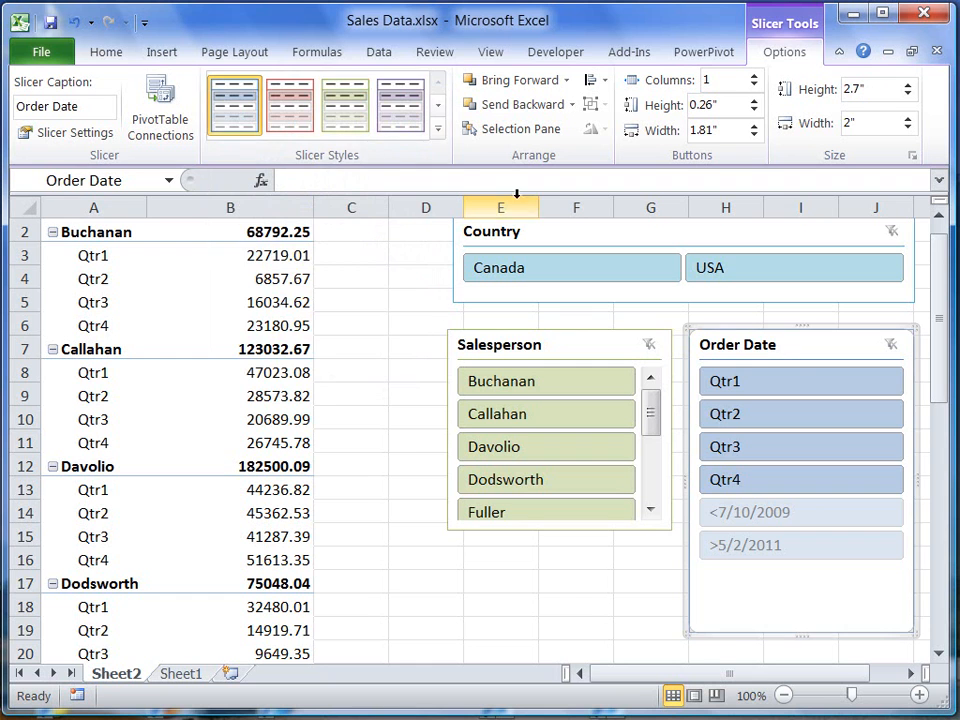
# Step: Apply a new slicer style from the Slicer Styles gallery
pyautogui.click(288, 104)
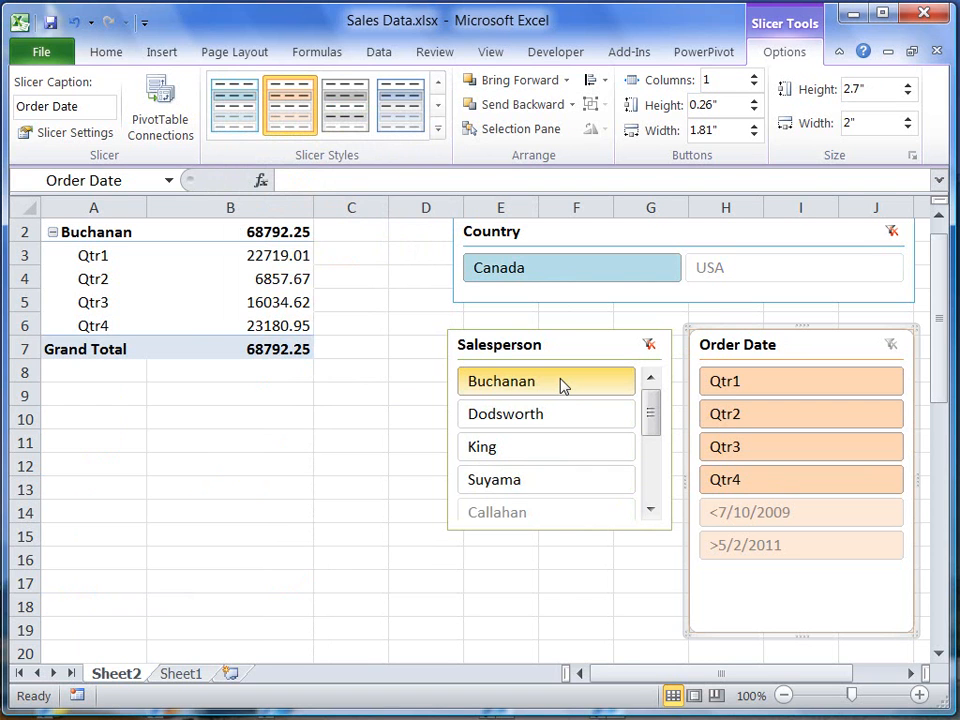
pyautogui.moveTo(564, 396)
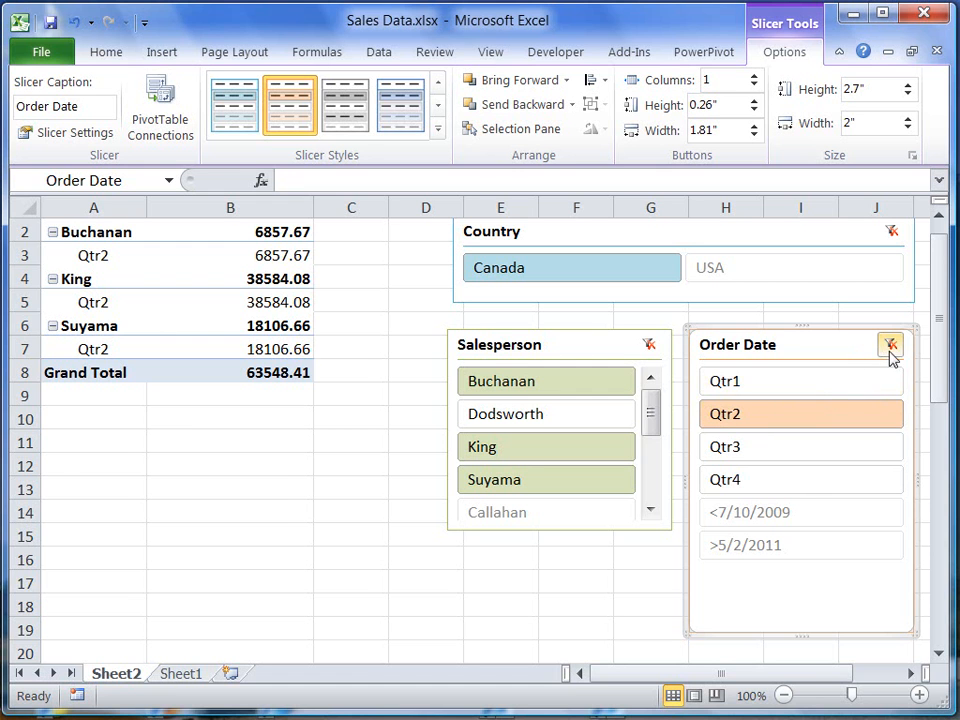
# Step: Clear the Order Date, Salesperson and Country slicer filters to show all data again
pyautogui.click(890, 344)
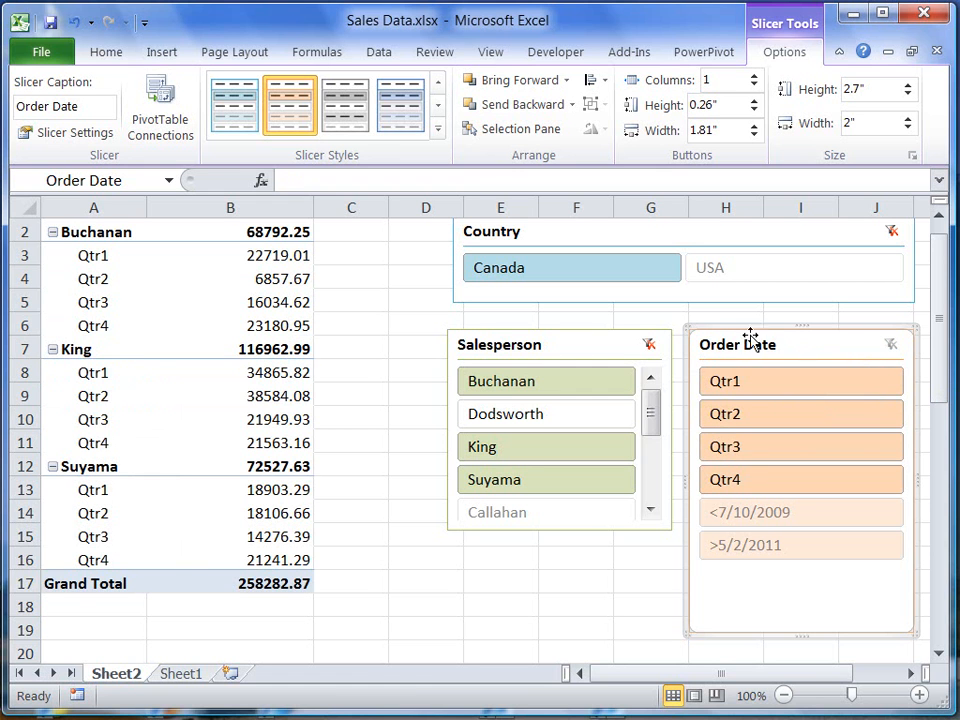
pyautogui.click(546, 412)
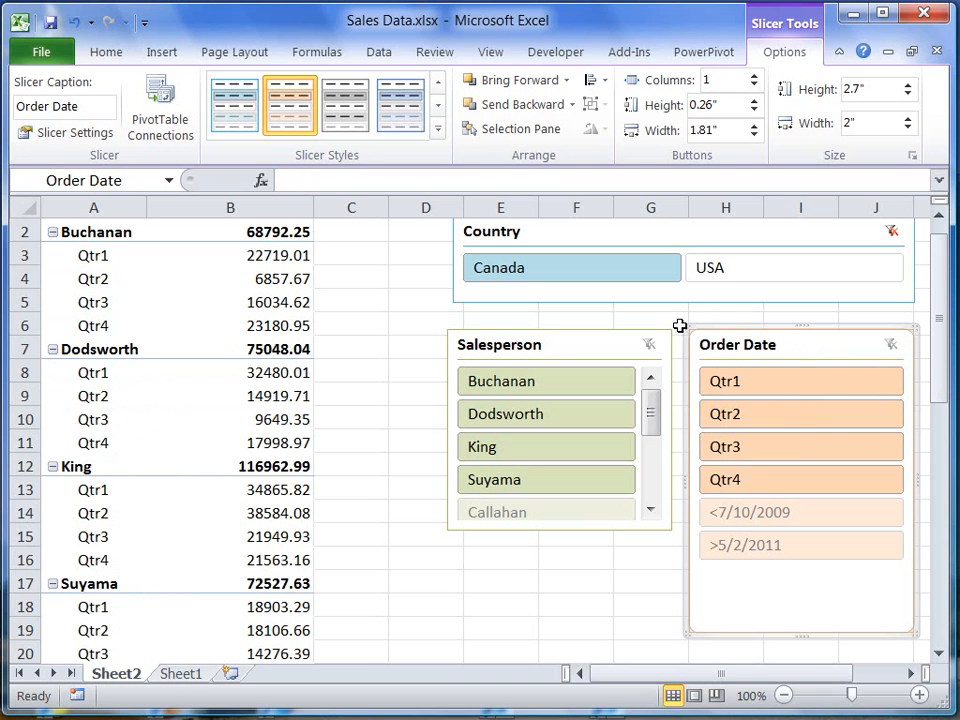
pyautogui.click(792, 268)
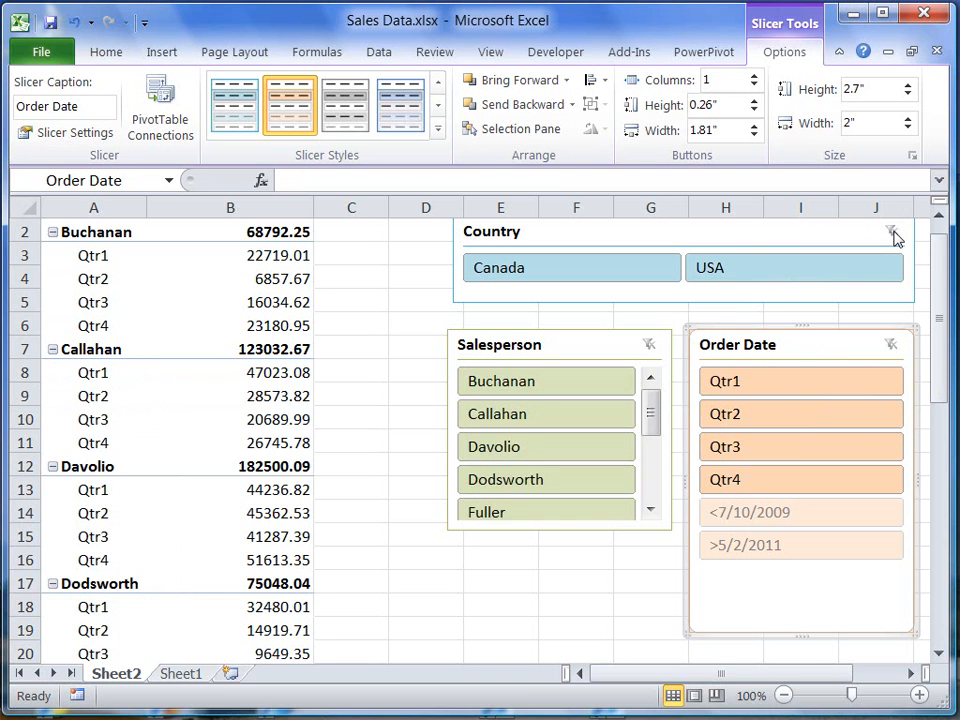
pyautogui.moveTo(892, 232)
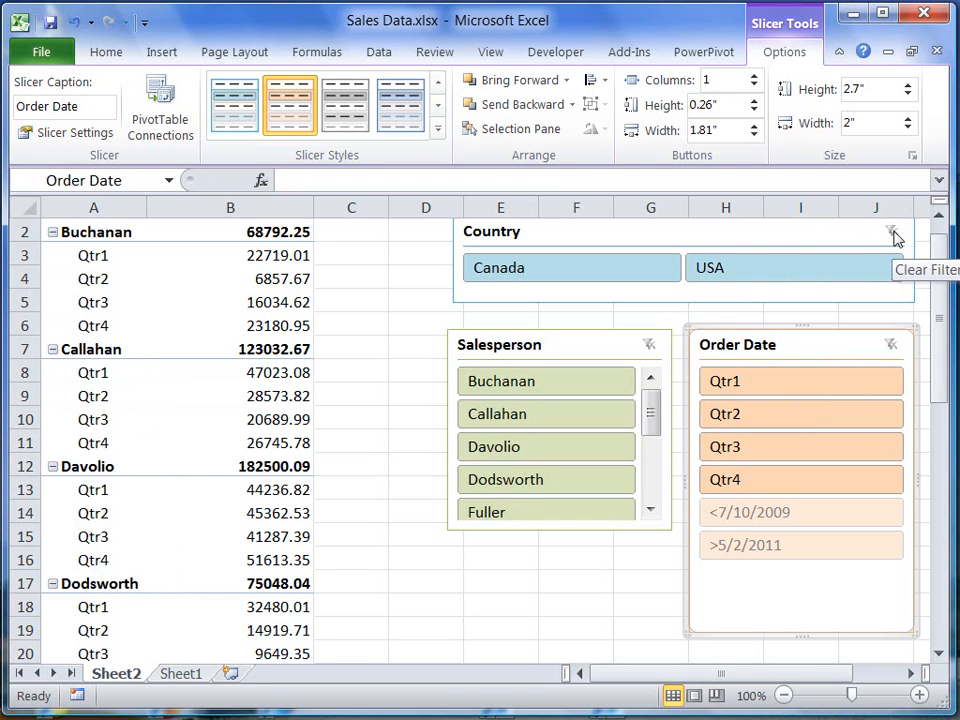